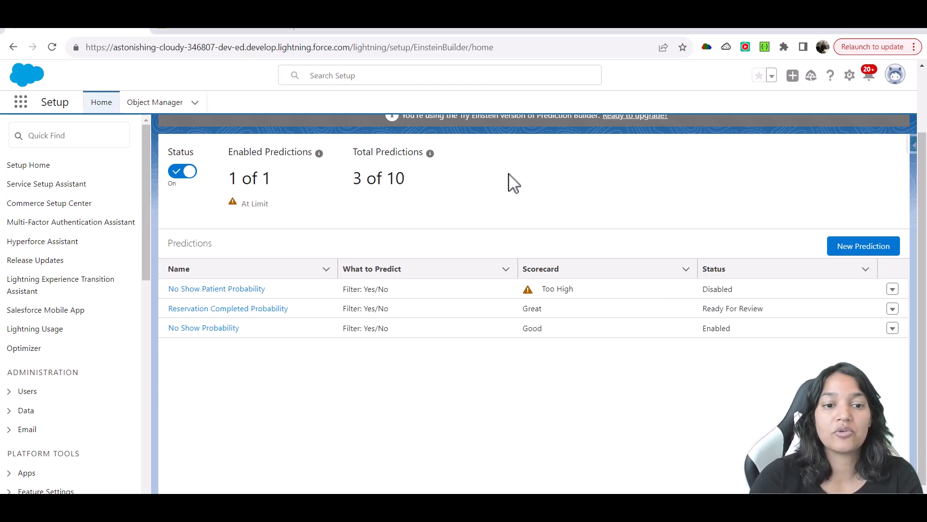
mouse_move(262, 319)
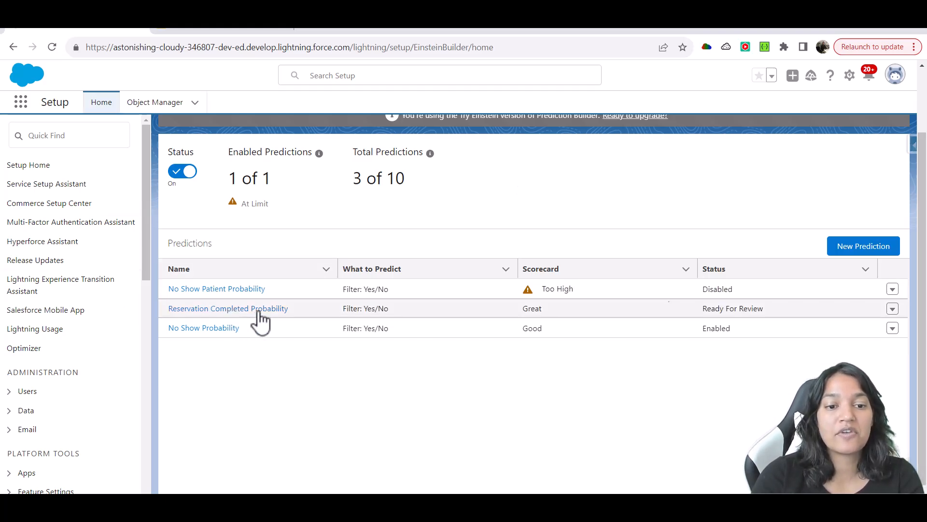
Open the Reservation Completed Probability prediction from the Predictions list.
click(228, 308)
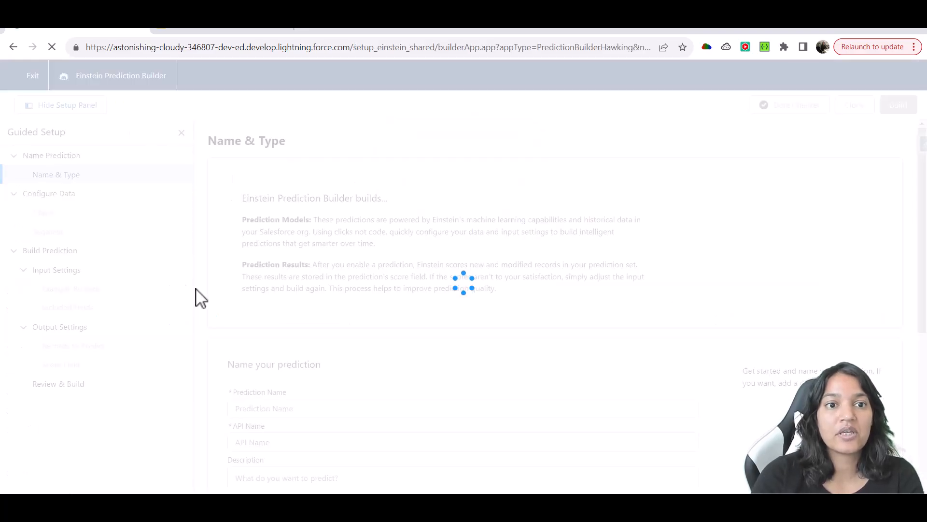
click(61, 364)
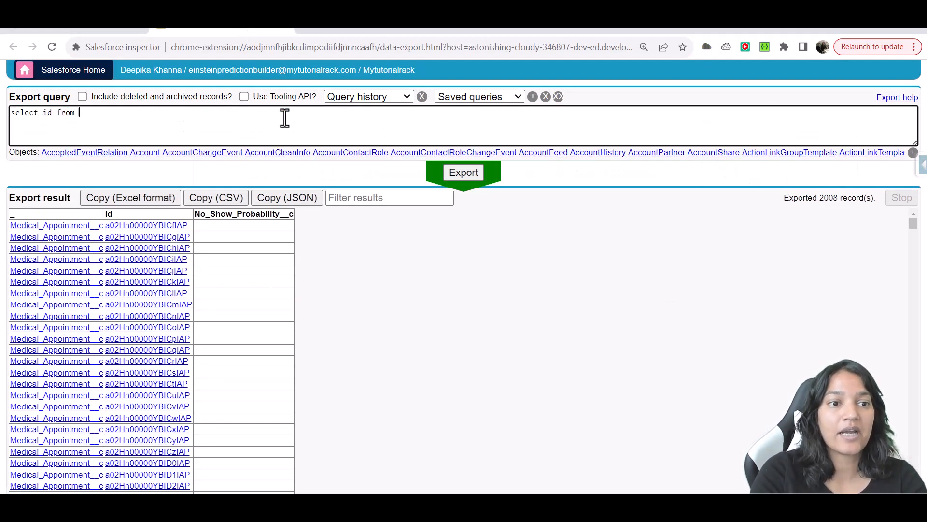
Export Reservation__c ids with Completed_Probability_Score__c, 1010 records with blank scores.
text(re)
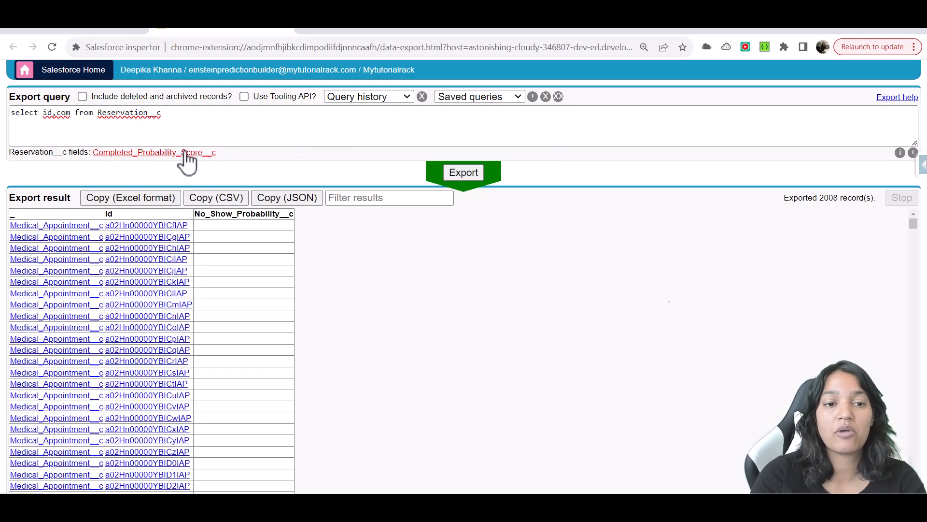
click(154, 152)
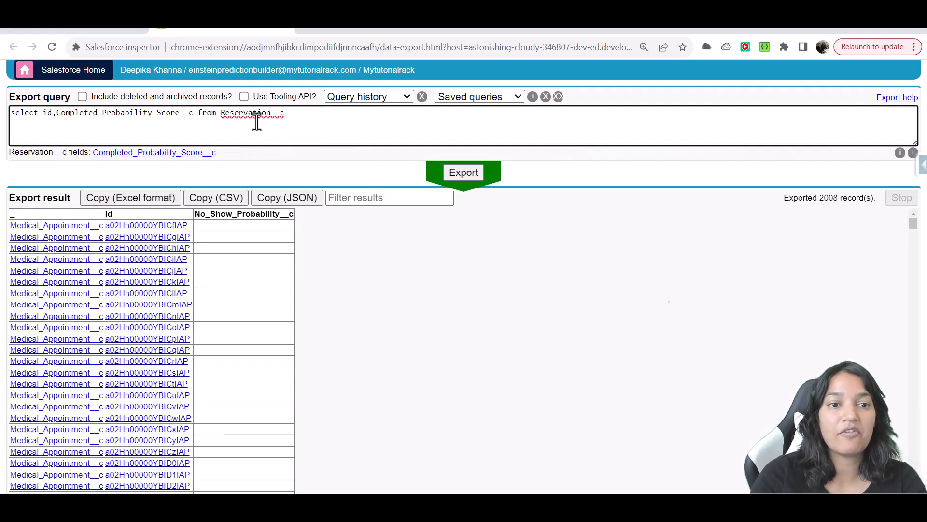
click(463, 173)
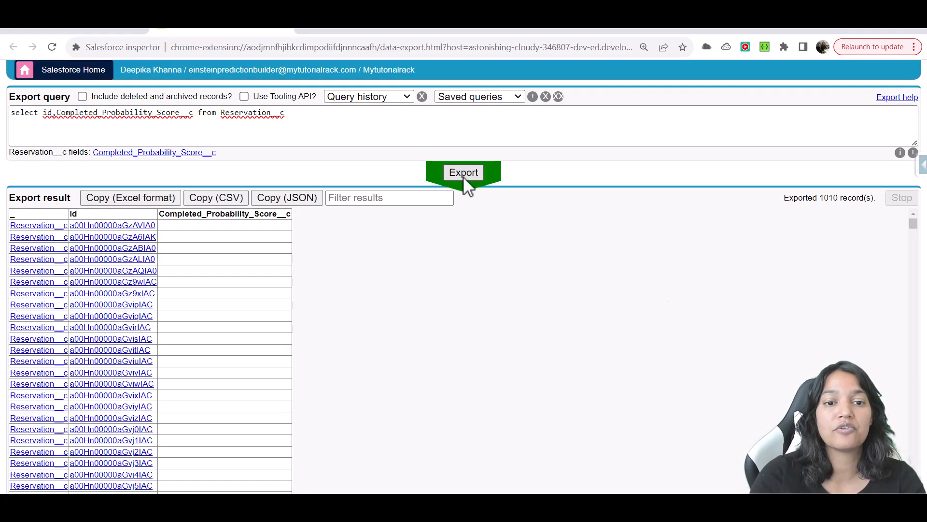
double_click(188, 214)
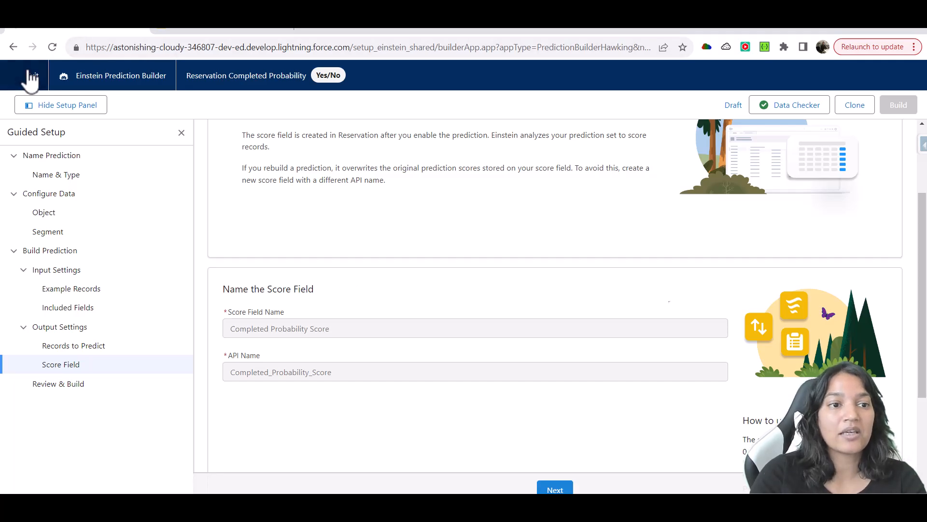
Exit the builder to the Einstein Prediction Builder home showing 1 of 1 enabled predictions.
click(26, 77)
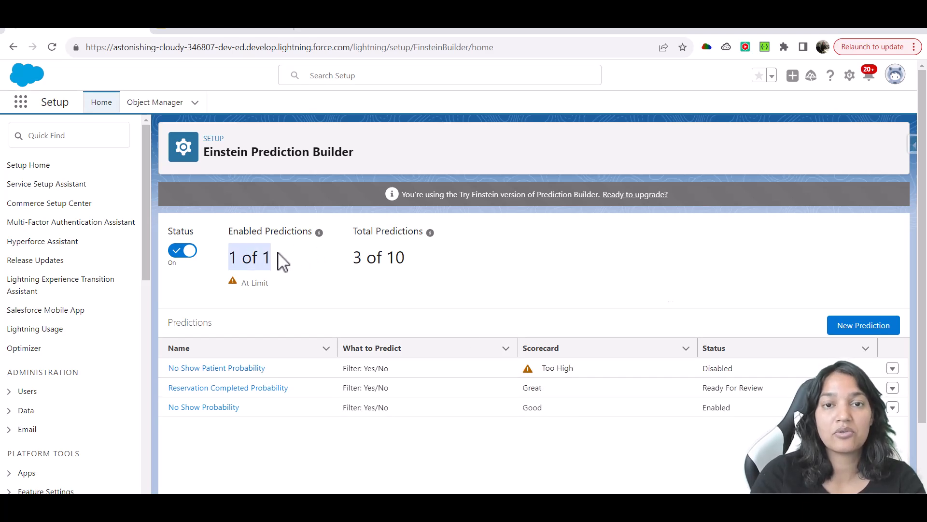
mouse_move(653, 391)
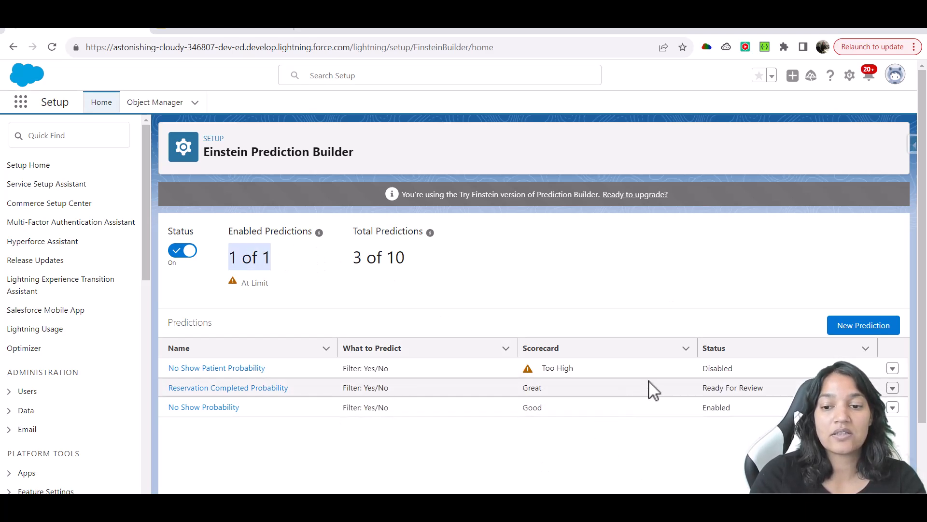
mouse_move(684, 413)
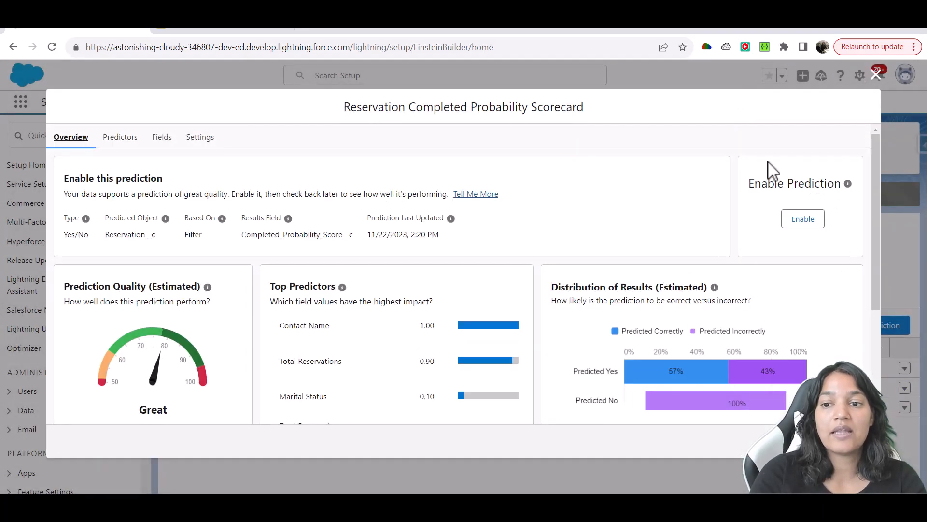
mouse_move(783, 210)
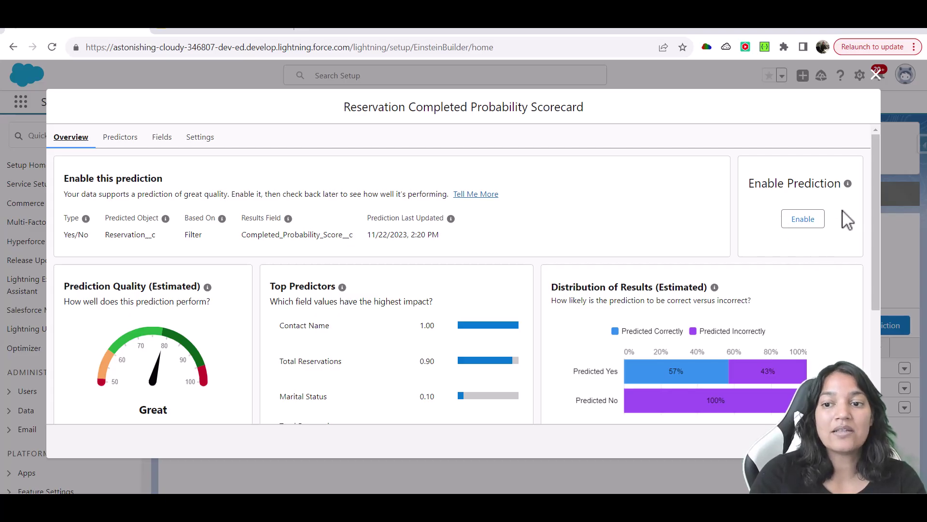
mouse_move(818, 189)
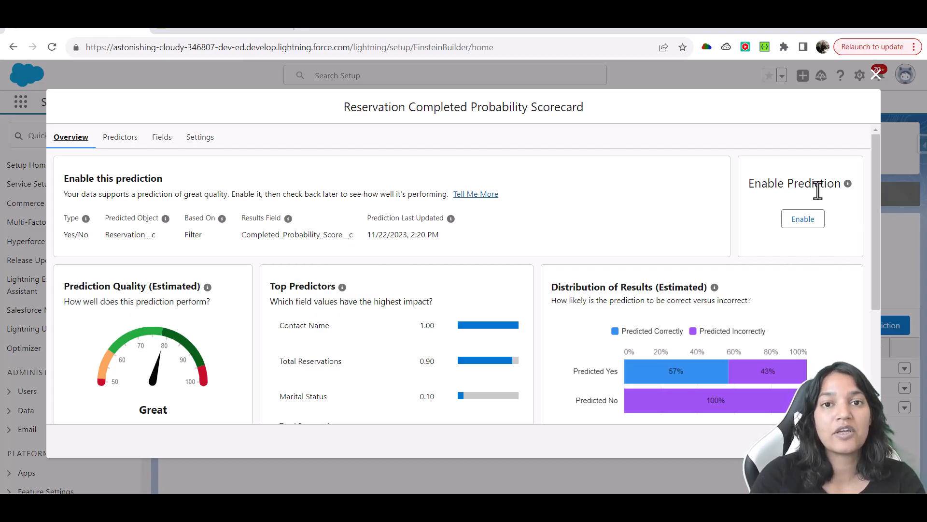